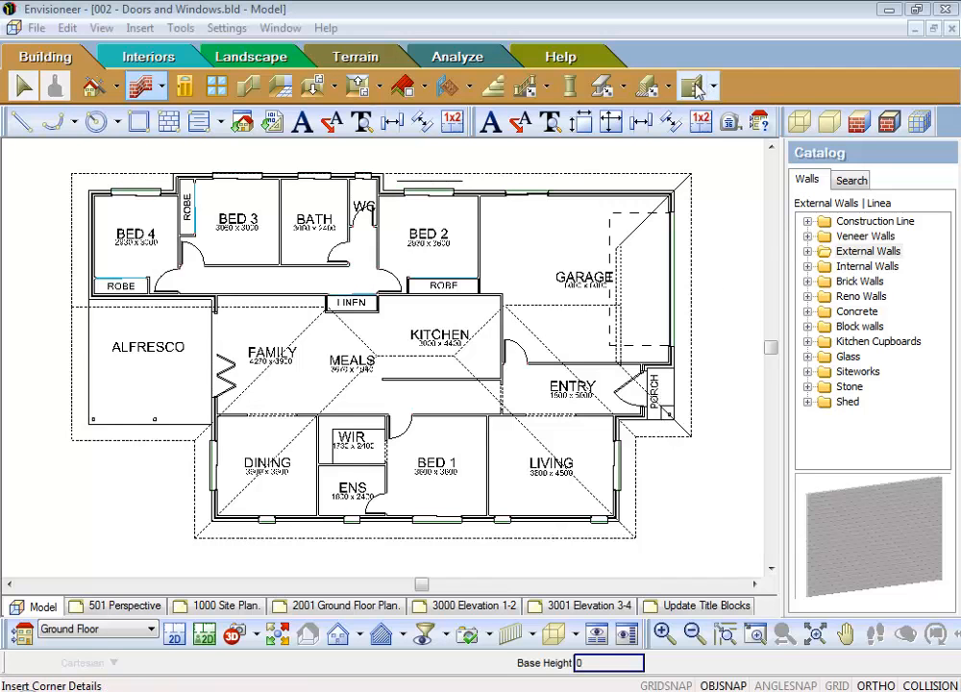
Show the house as a 3D quick view seen from a corner direction.
click(696, 87)
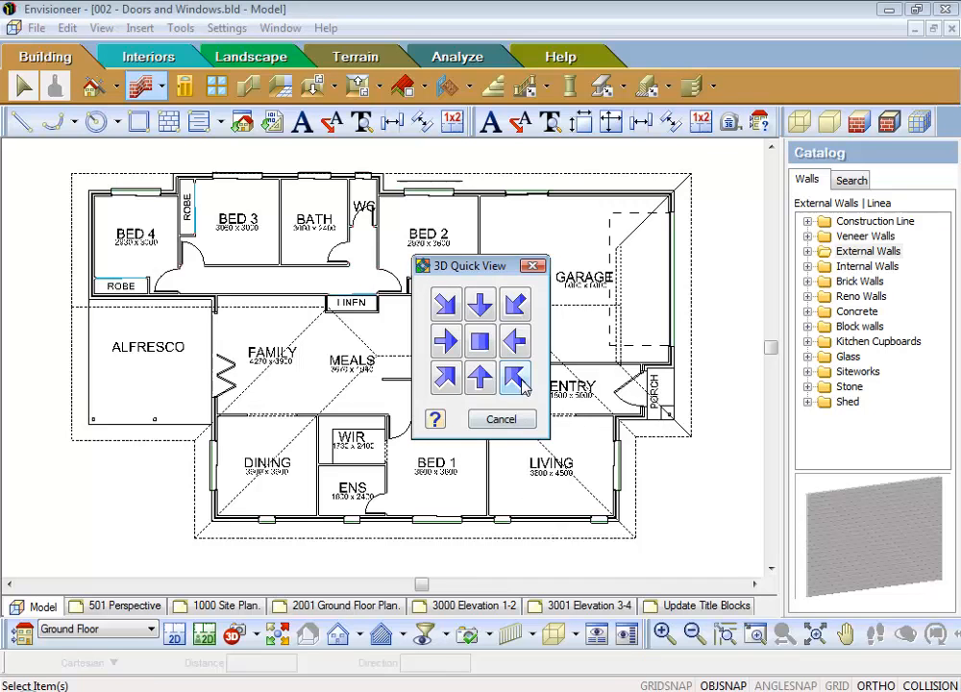
click(516, 377)
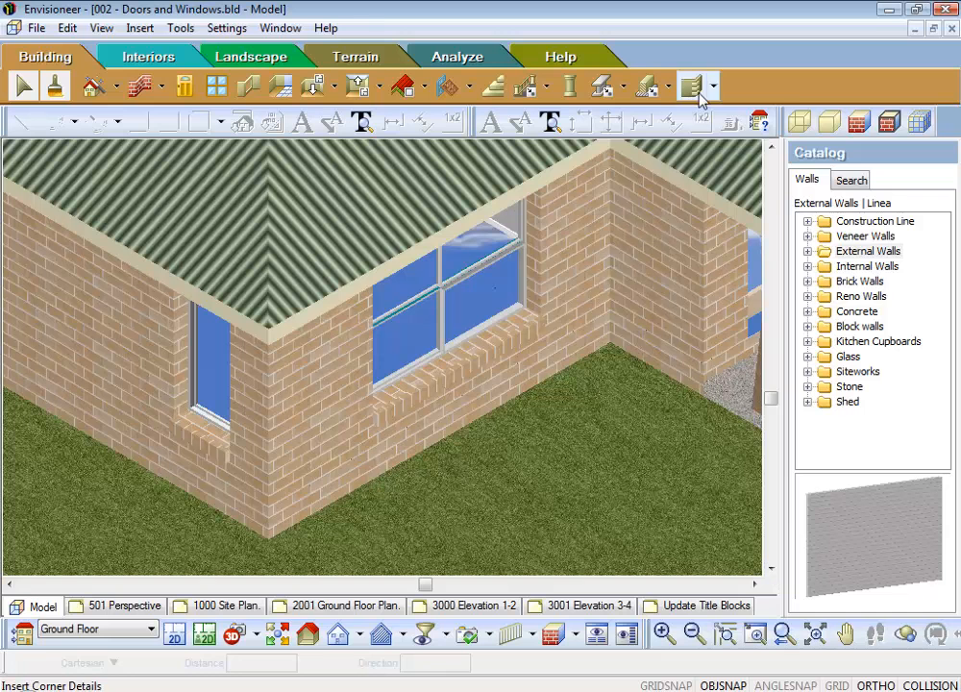
Edit the Staggered Quoins corner detail and set its b-Width to 150 mm.
click(700, 86)
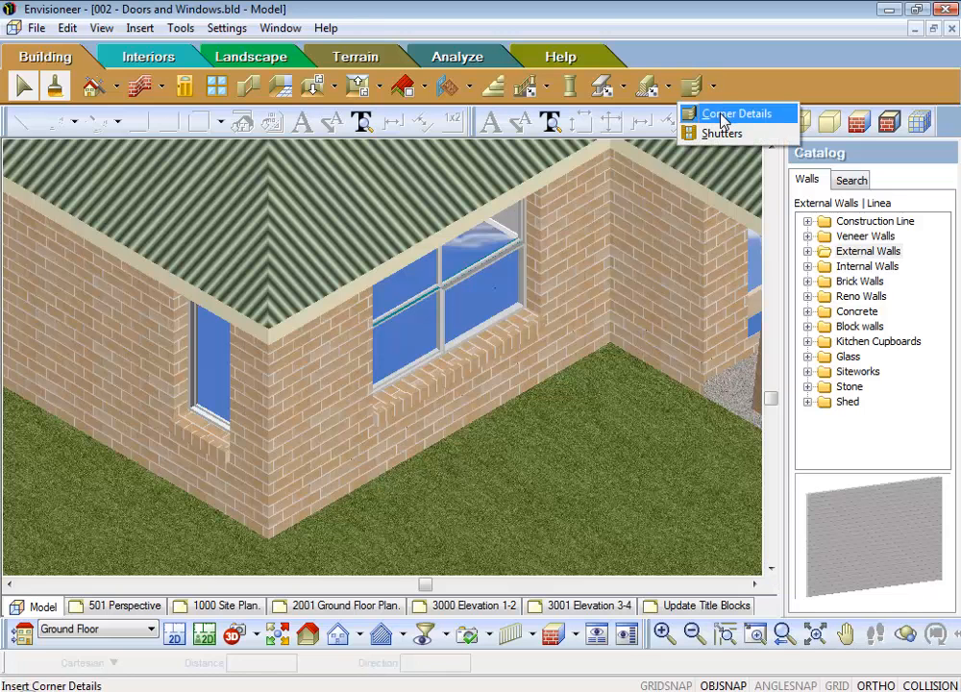
click(738, 113)
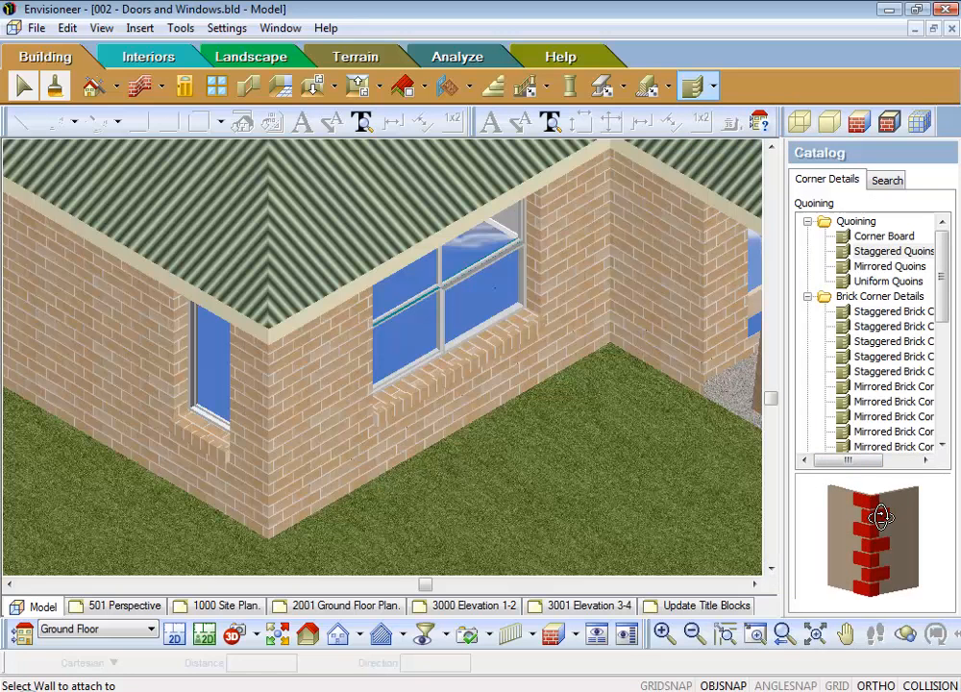
click(896, 250)
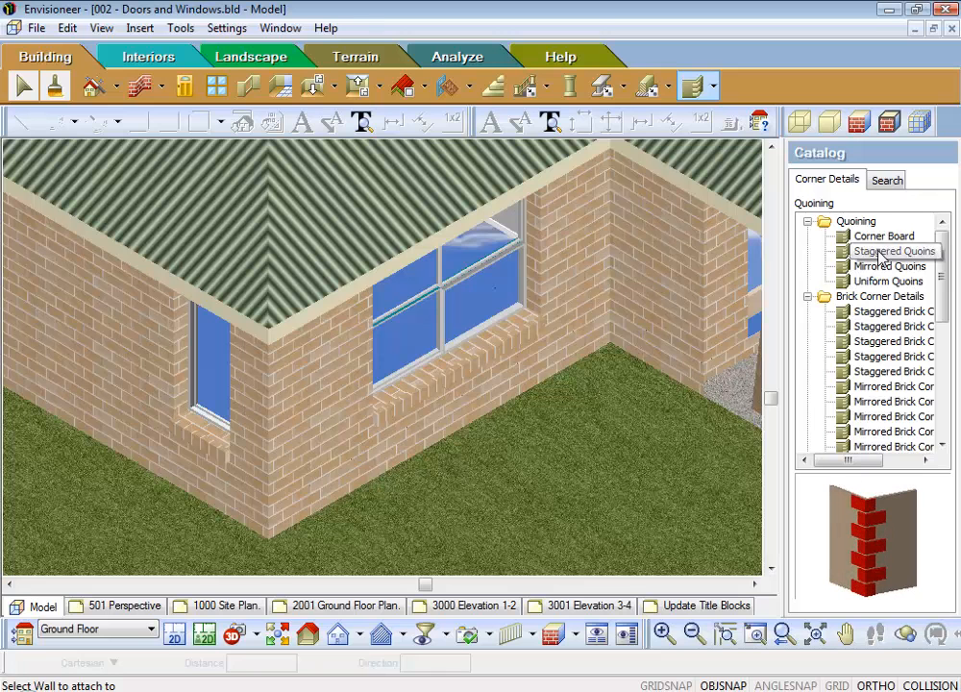
right_click(895, 249)
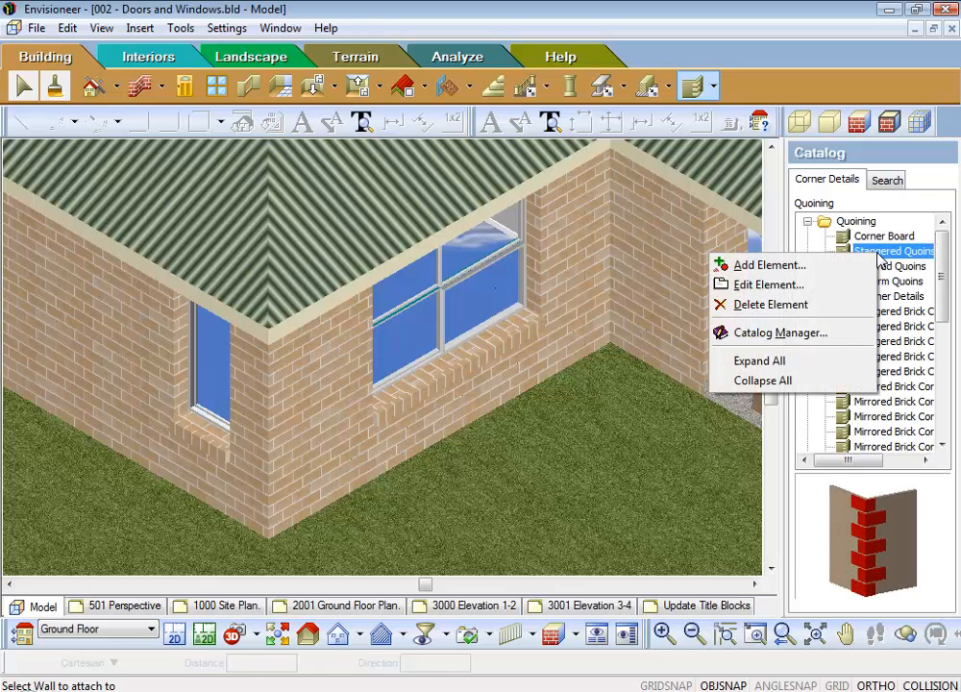
click(769, 284)
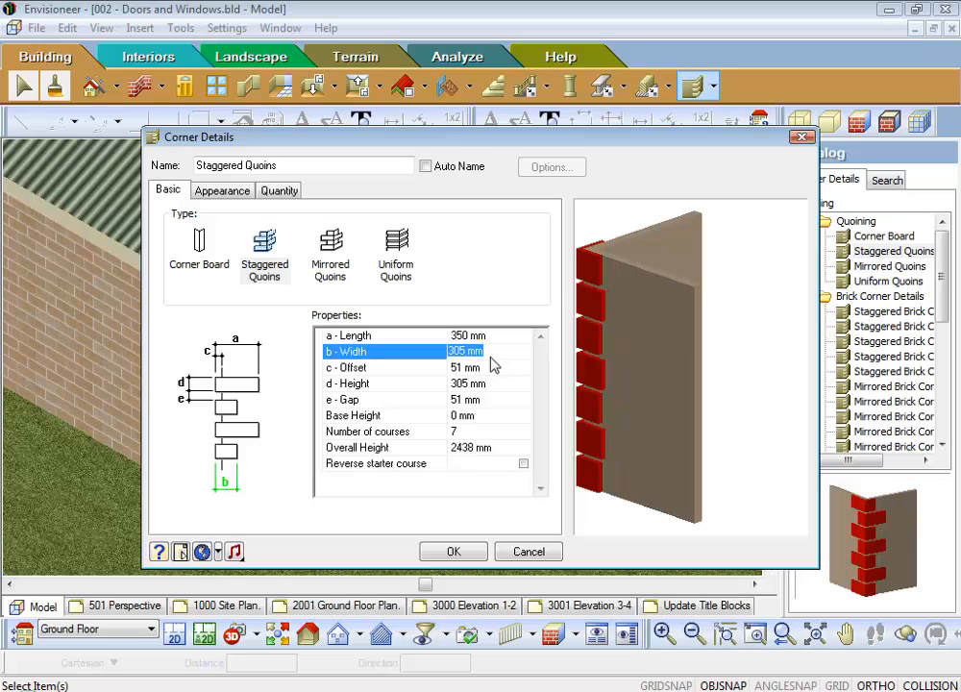
mouse_move(485, 425)
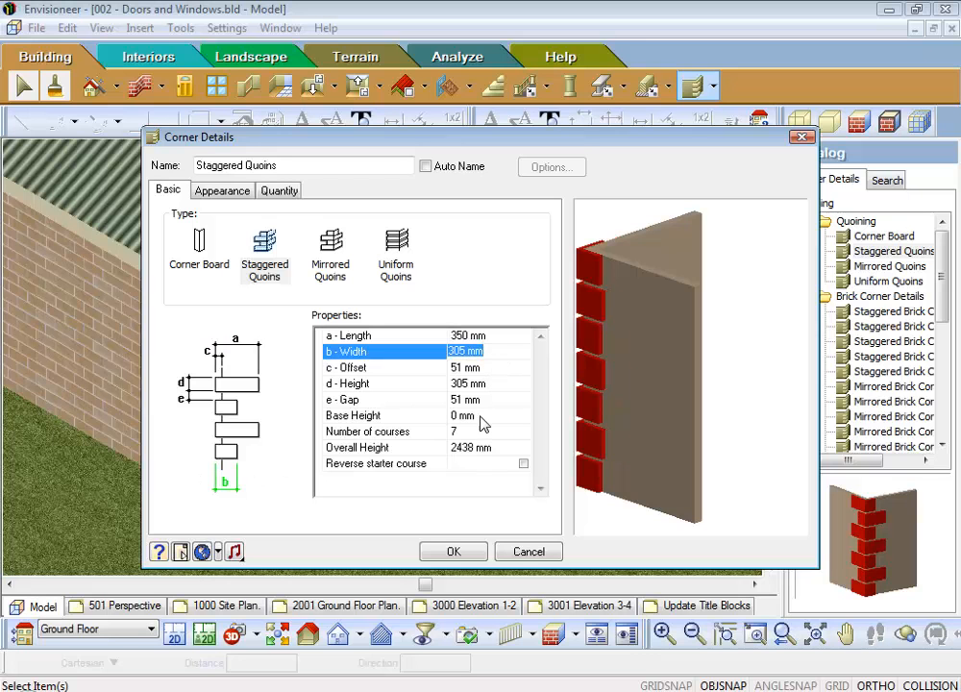
text(150)
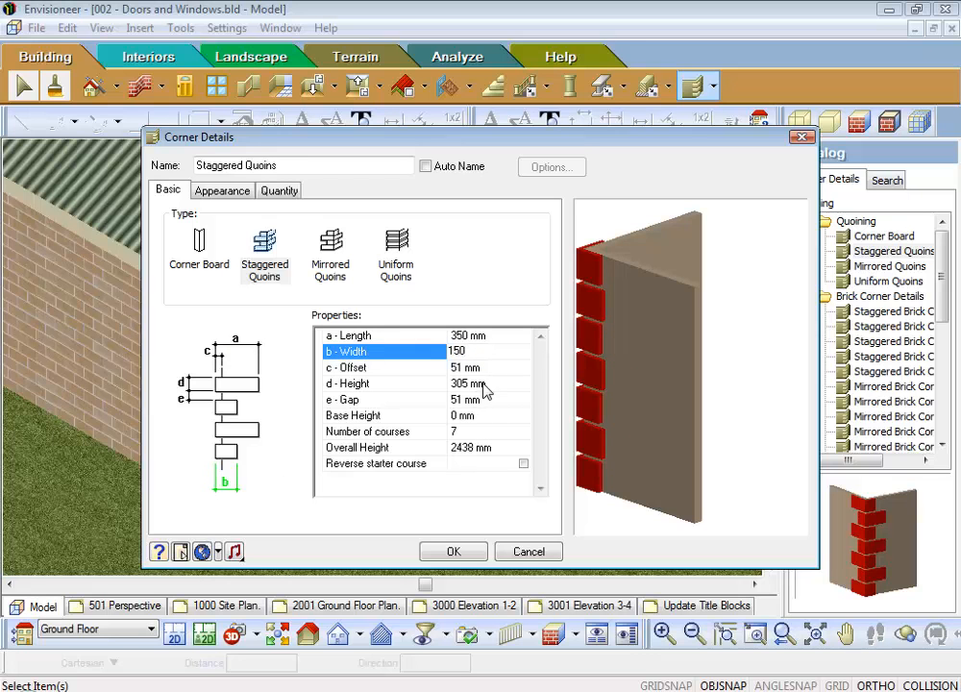
click(385, 385)
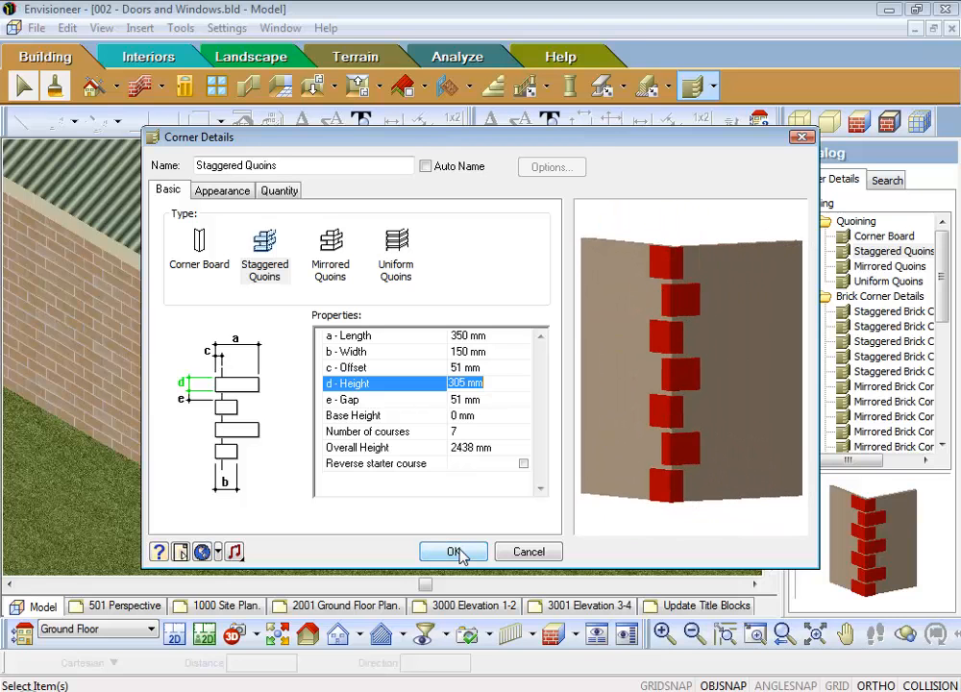
Accept the quoin settings and attach Staggered Quoins to the two outside wall corners.
click(453, 550)
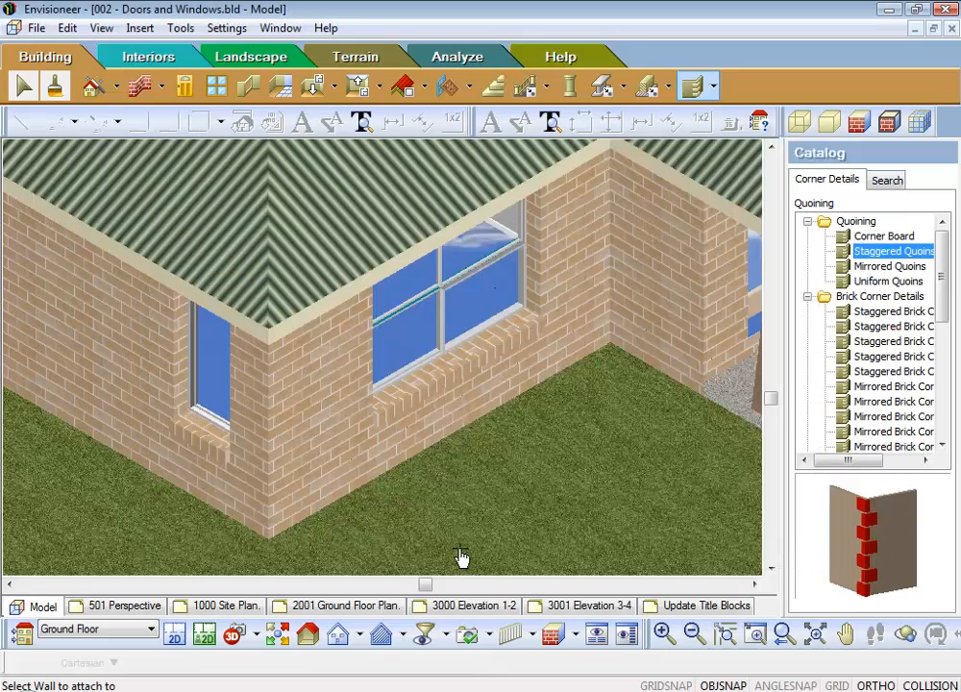
mouse_move(319, 475)
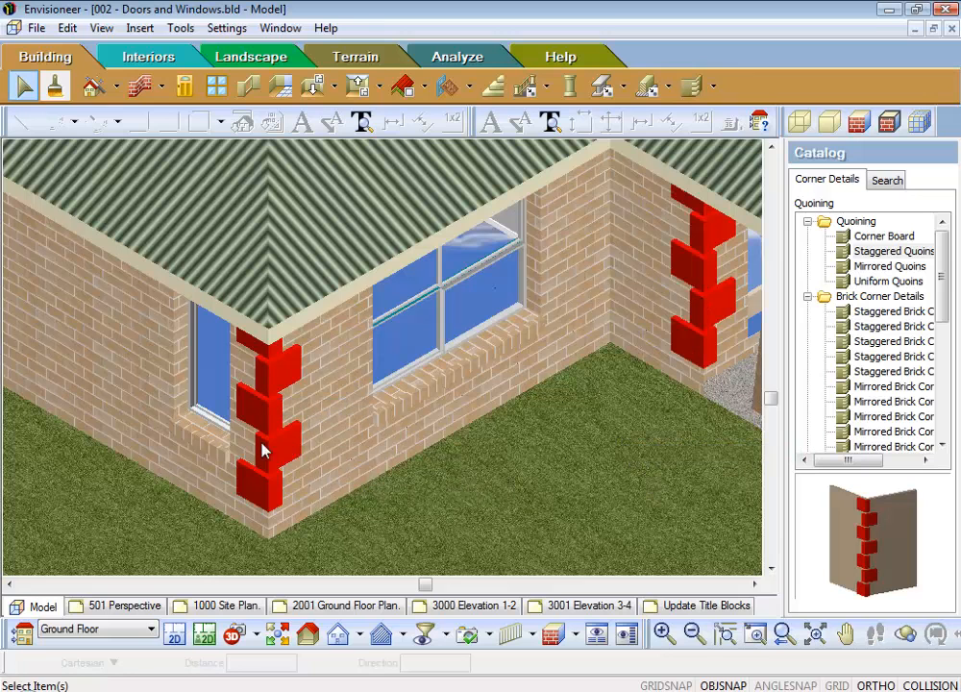
mouse_move(87, 458)
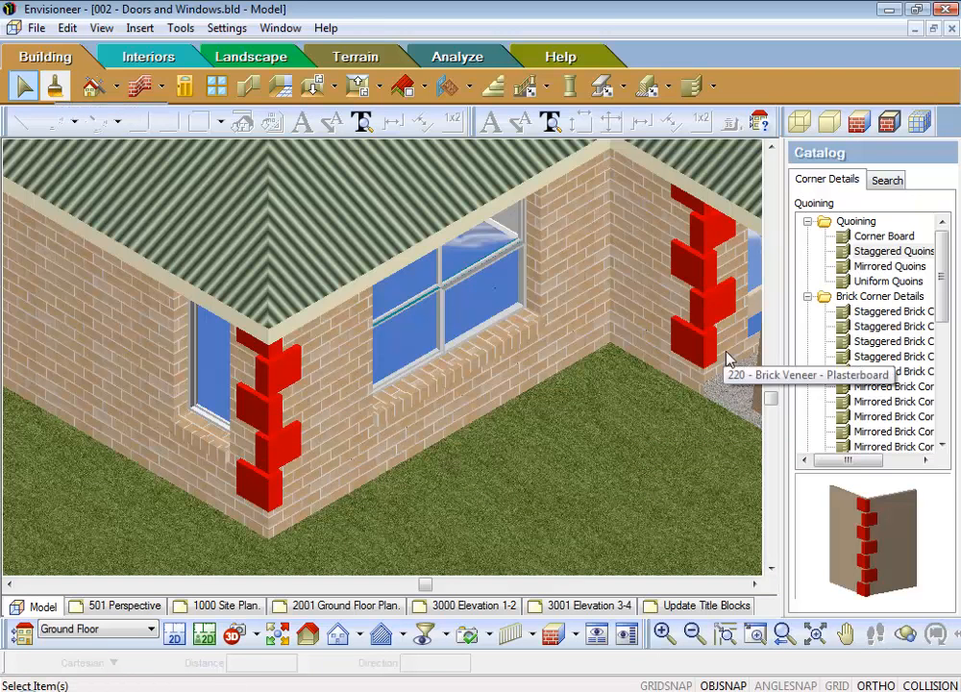
mouse_move(669, 430)
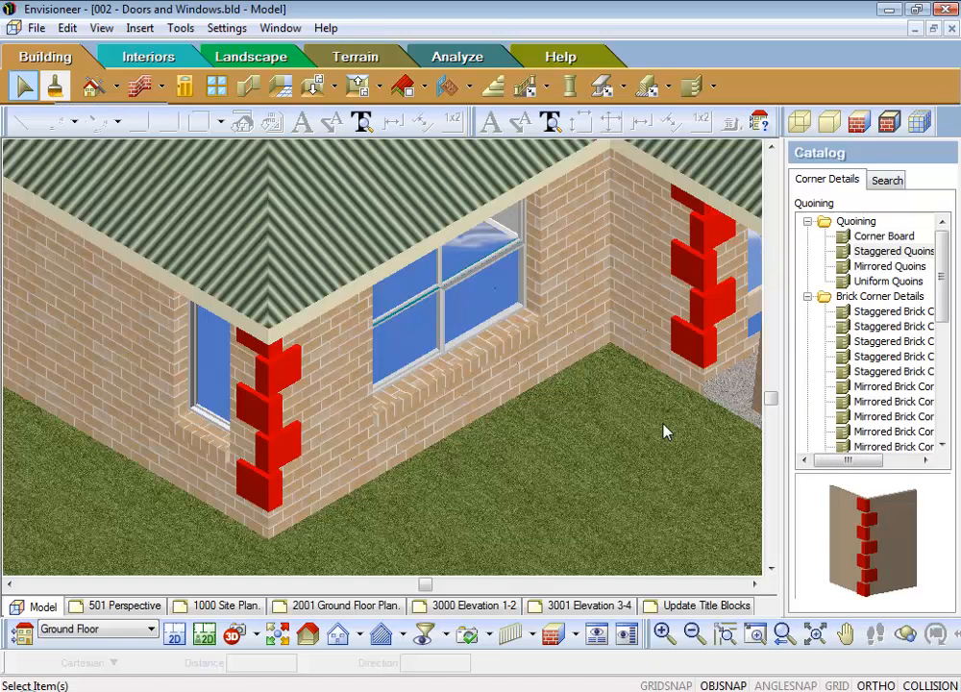
mouse_move(623, 330)
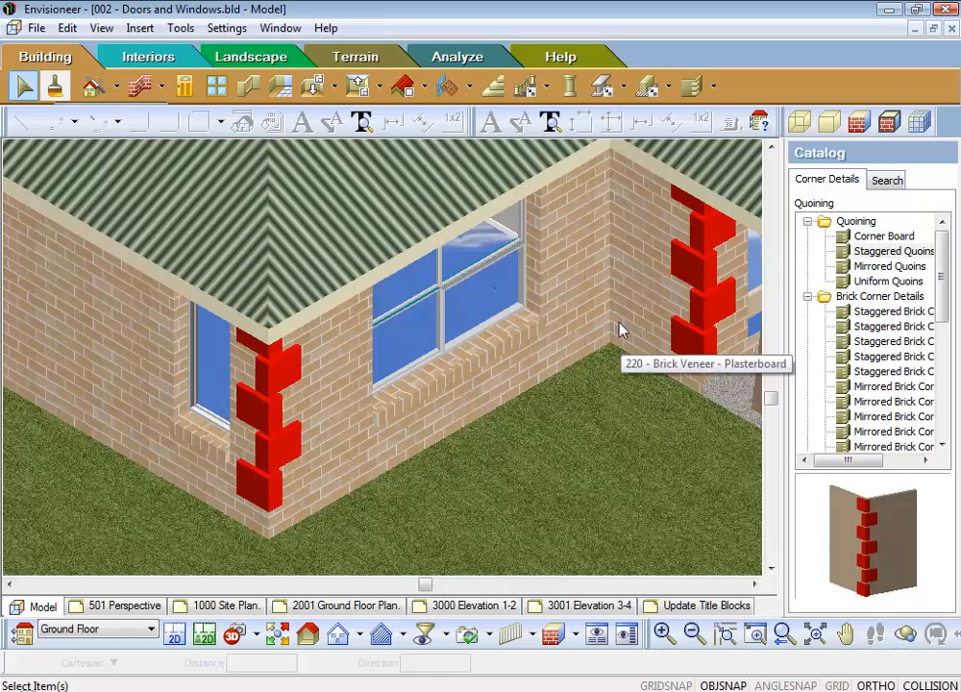
click(692, 87)
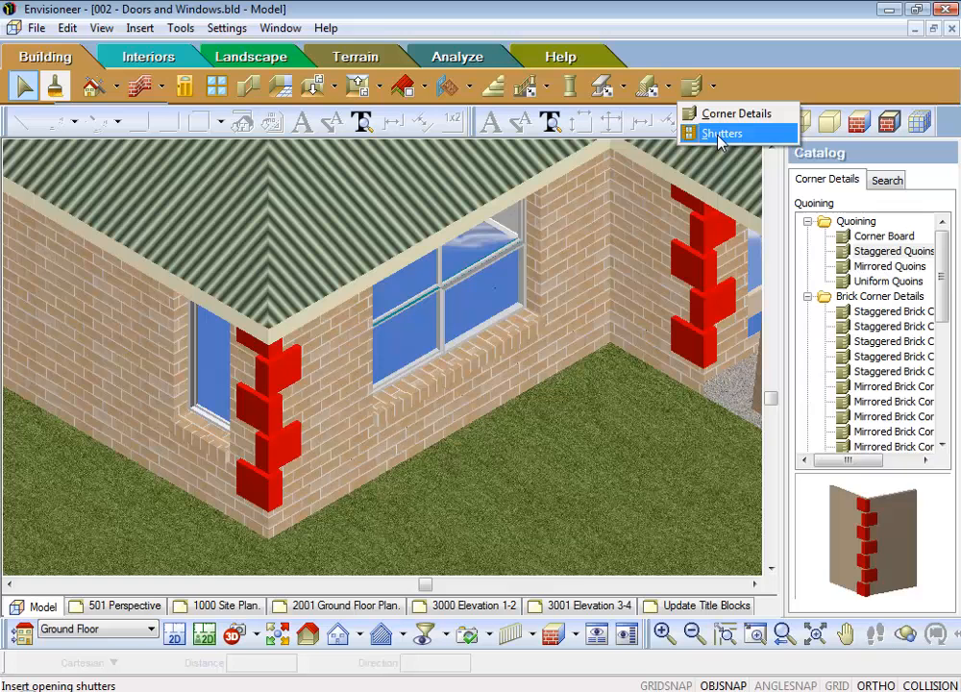
Make the default shutters Board-N-Batten, sized by the opening, and show the 3D Shutter appearance settings.
click(723, 134)
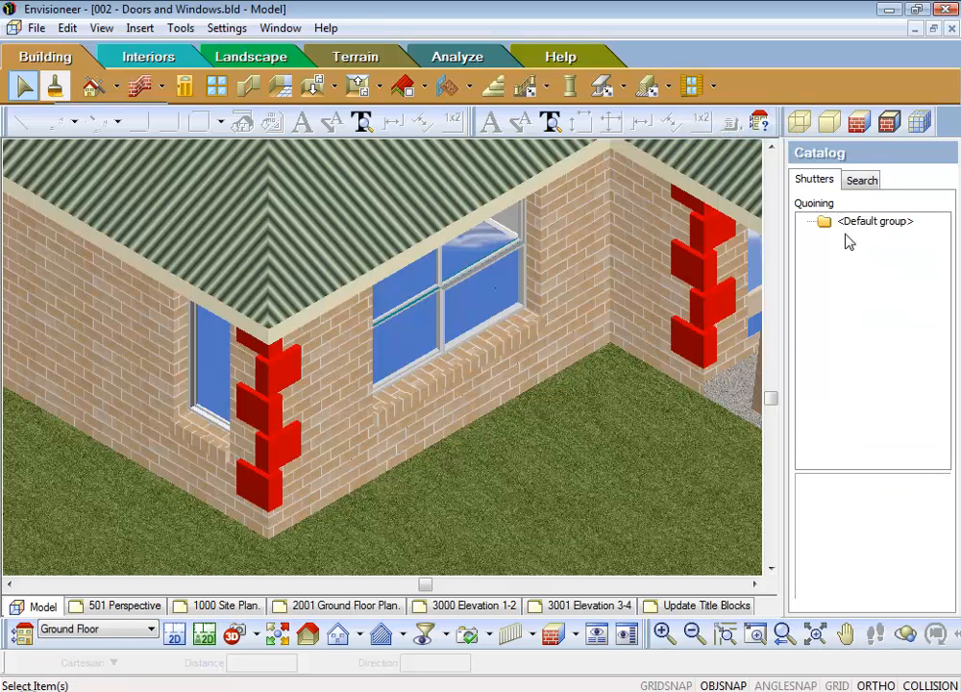
right_click(875, 221)
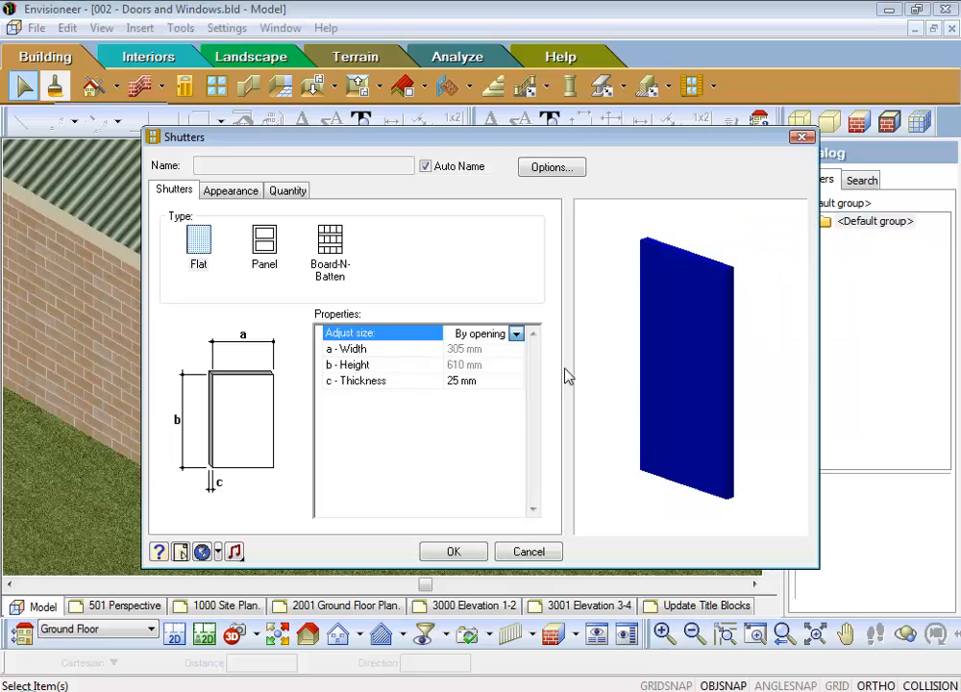
click(198, 240)
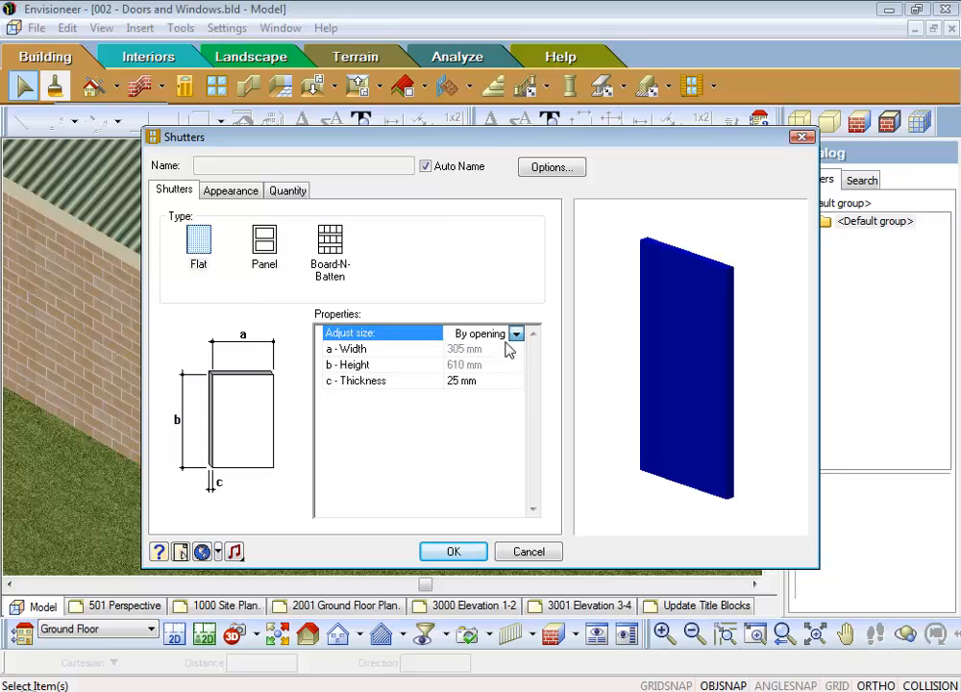
click(515, 335)
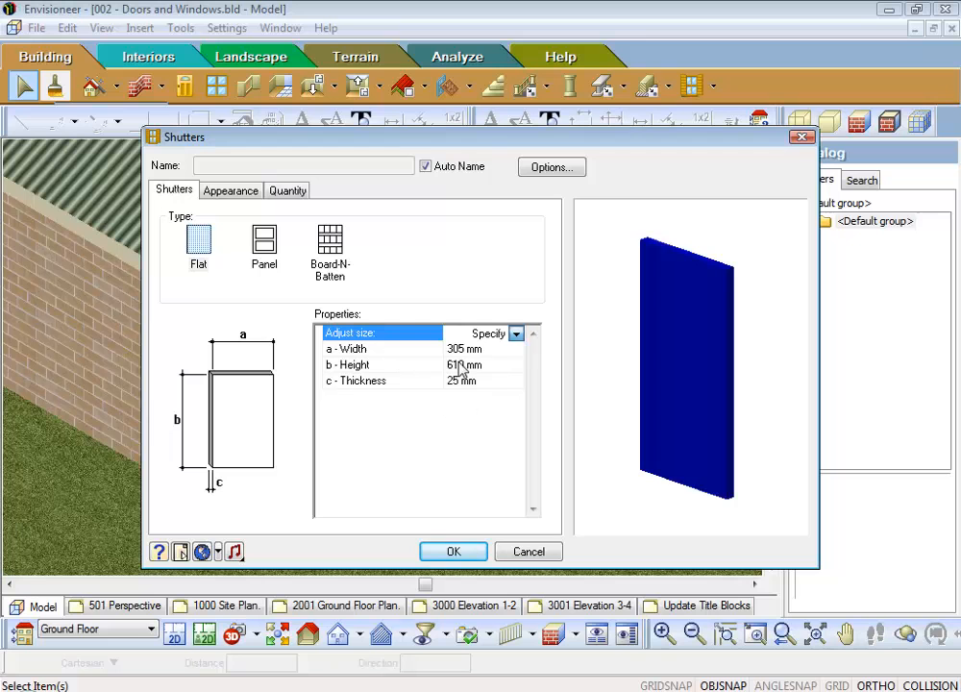
click(515, 335)
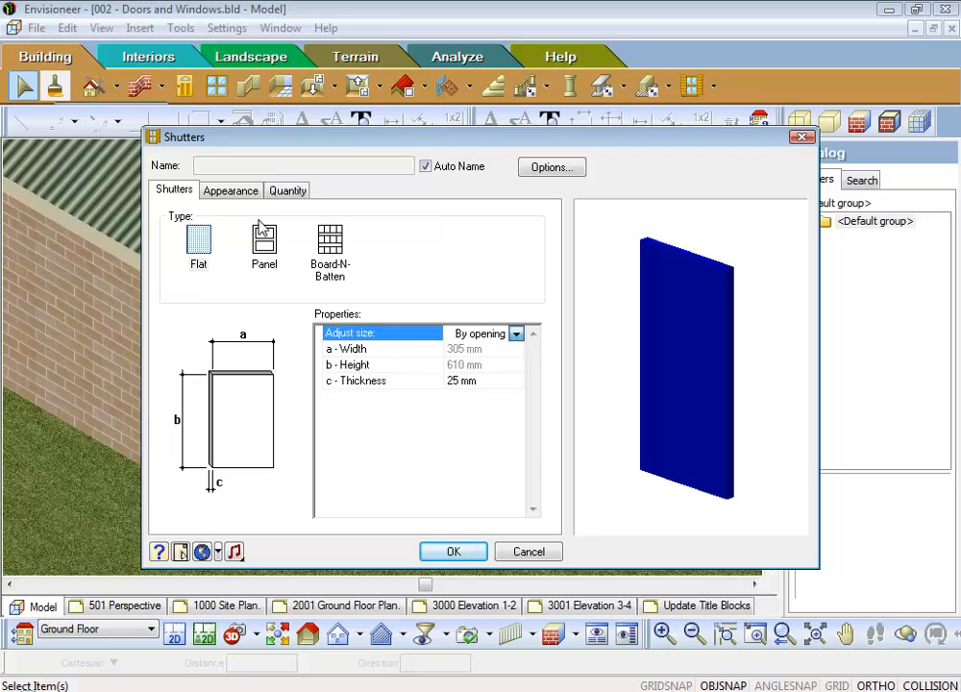
click(263, 238)
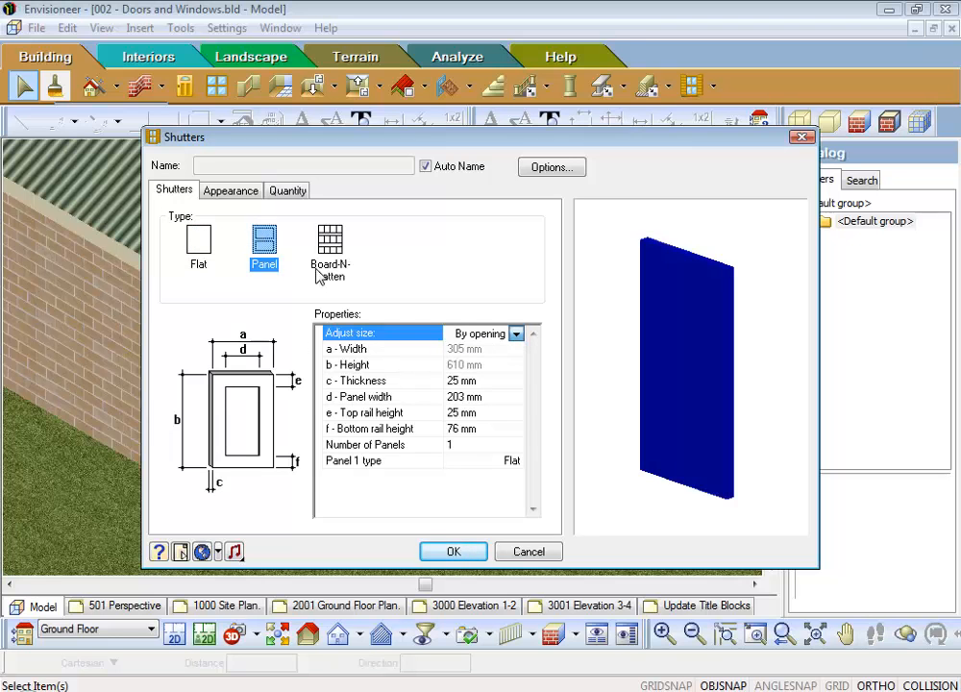
click(329, 240)
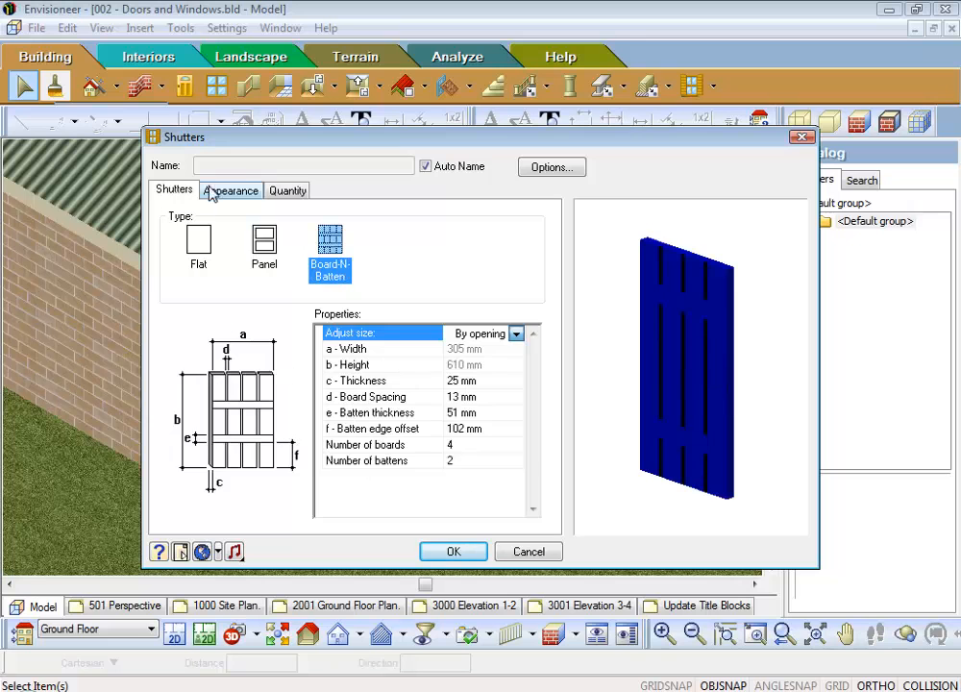
click(230, 191)
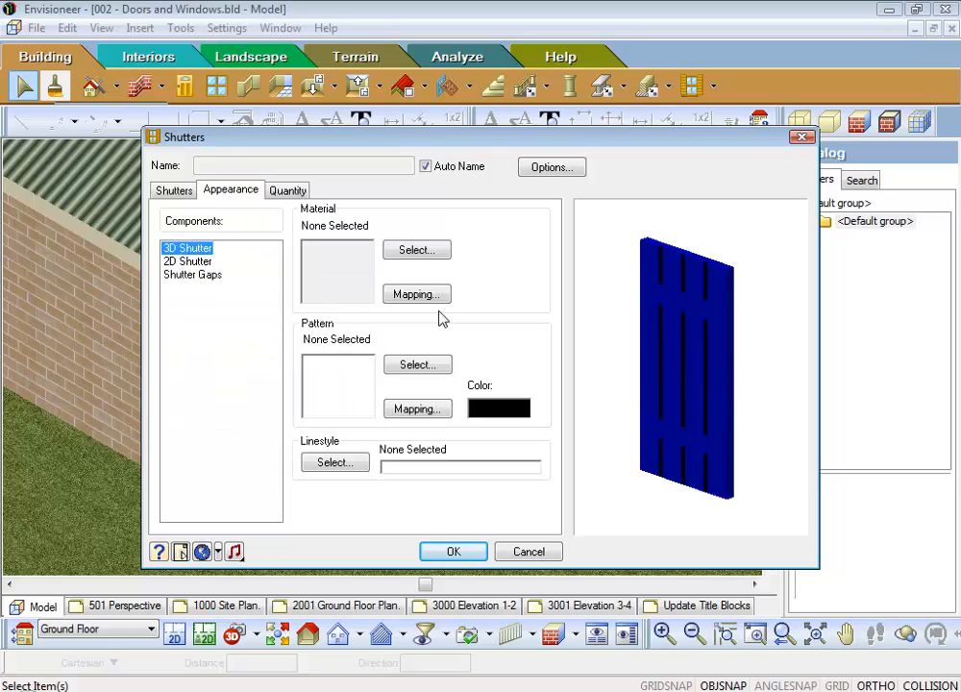
Assign Hardwood Timber (Red Ironbark) material to the 3D shutter and accept the shutter settings.
click(415, 250)
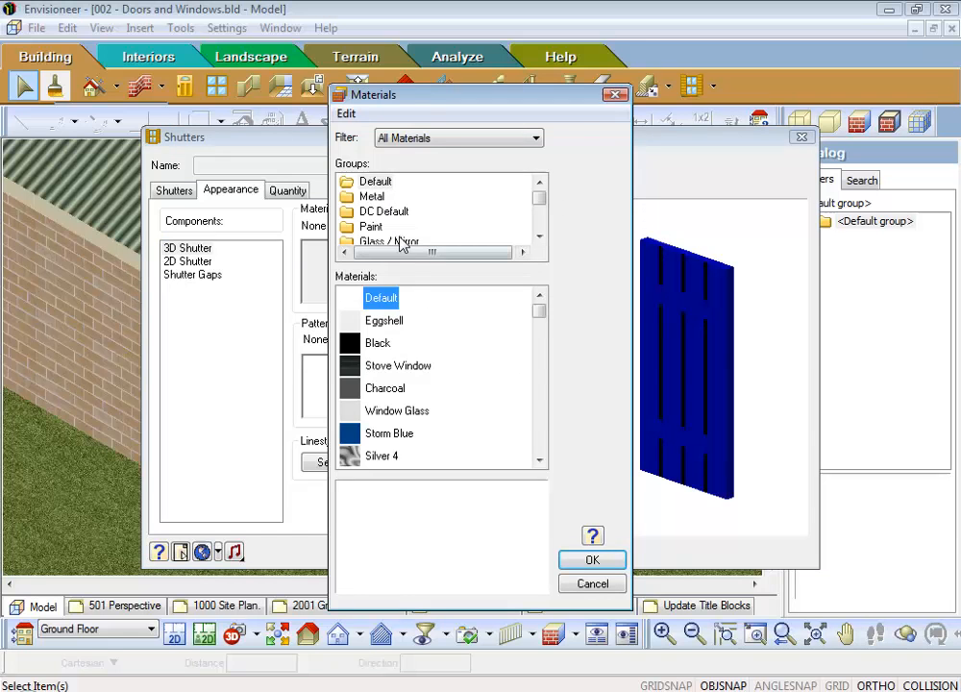
click(384, 210)
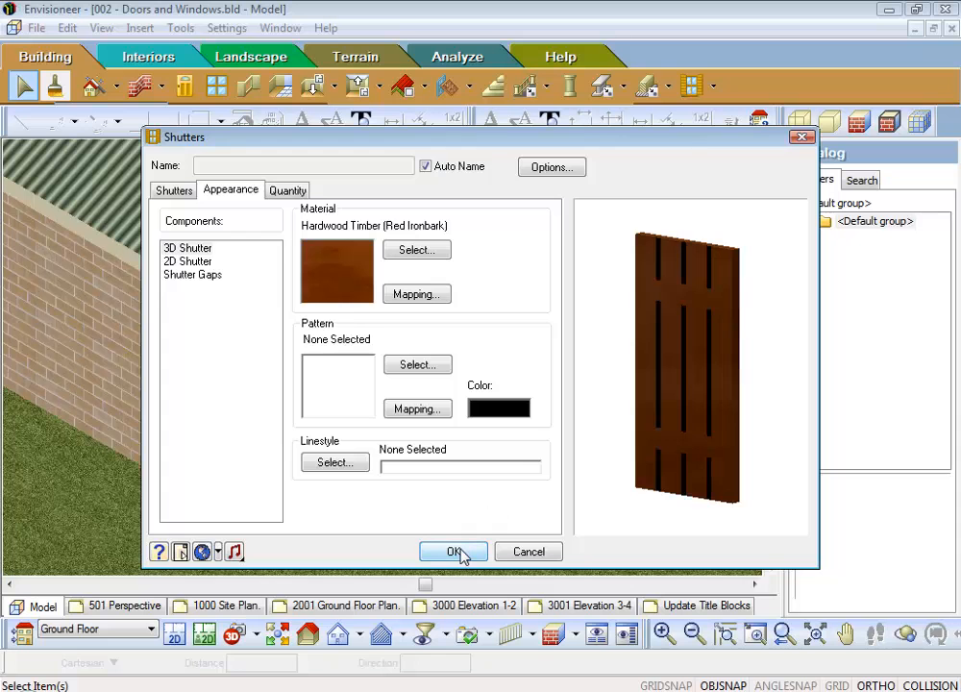
click(454, 550)
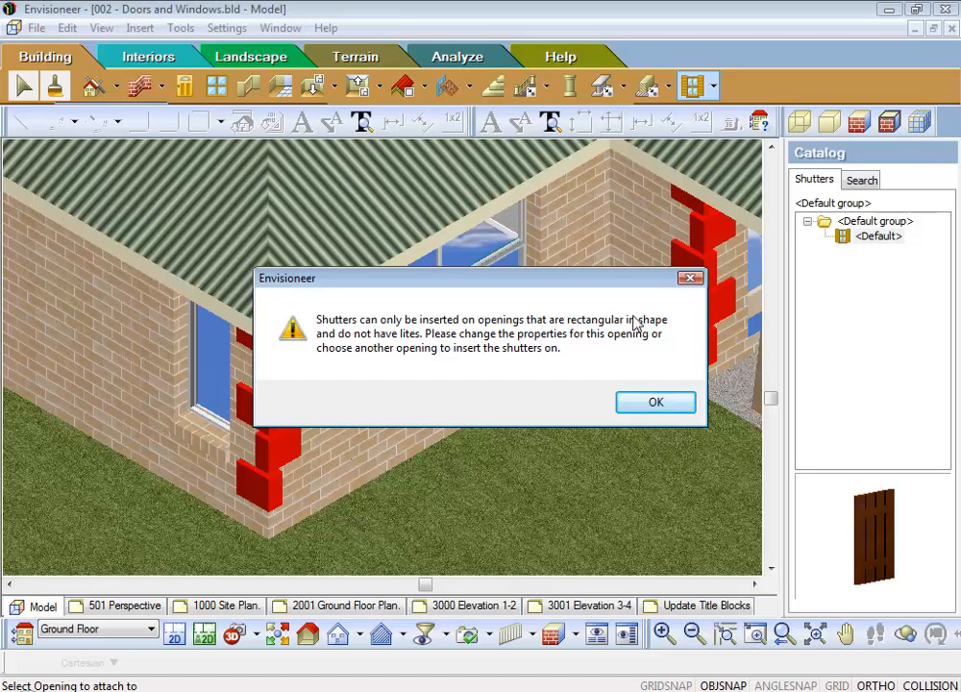
mouse_move(392, 344)
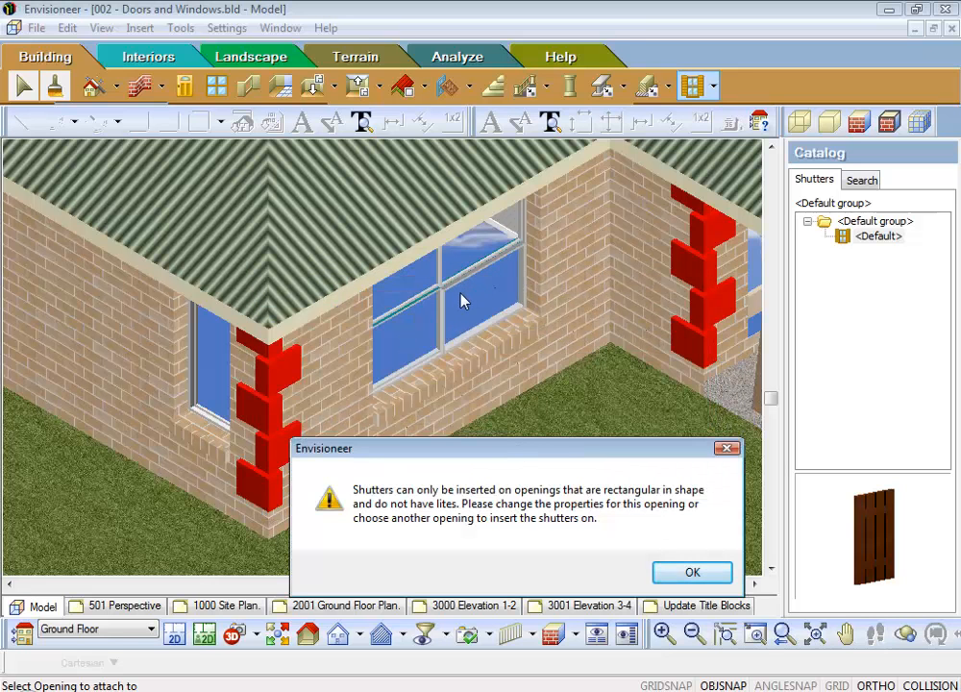
Dismiss the rectangular-opening warning and bring up the 1818 sliding window's options.
click(692, 573)
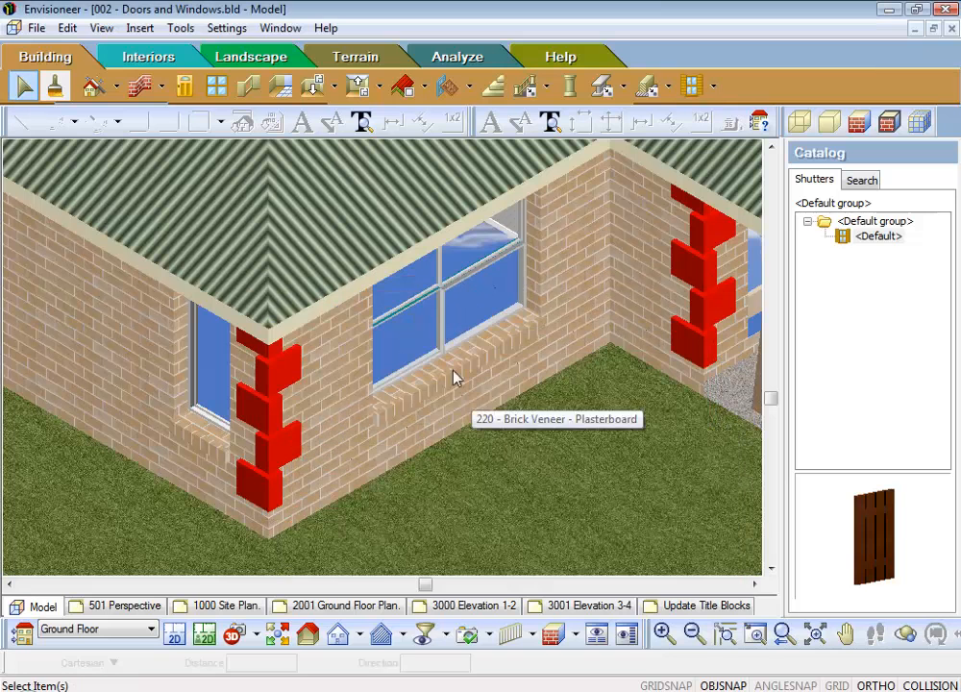
mouse_move(446, 296)
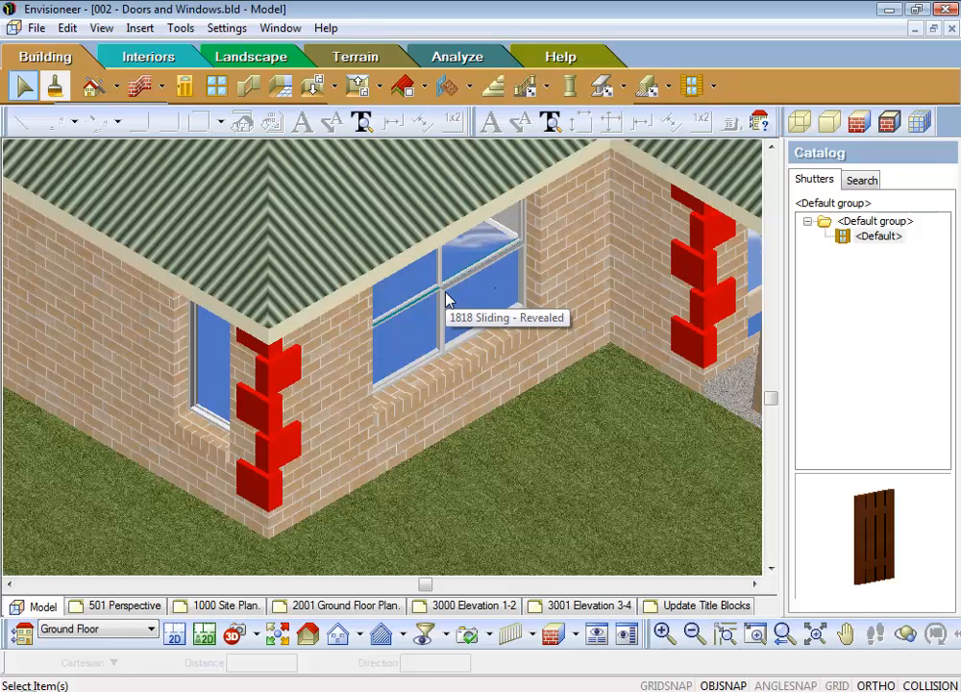
right_click(446, 298)
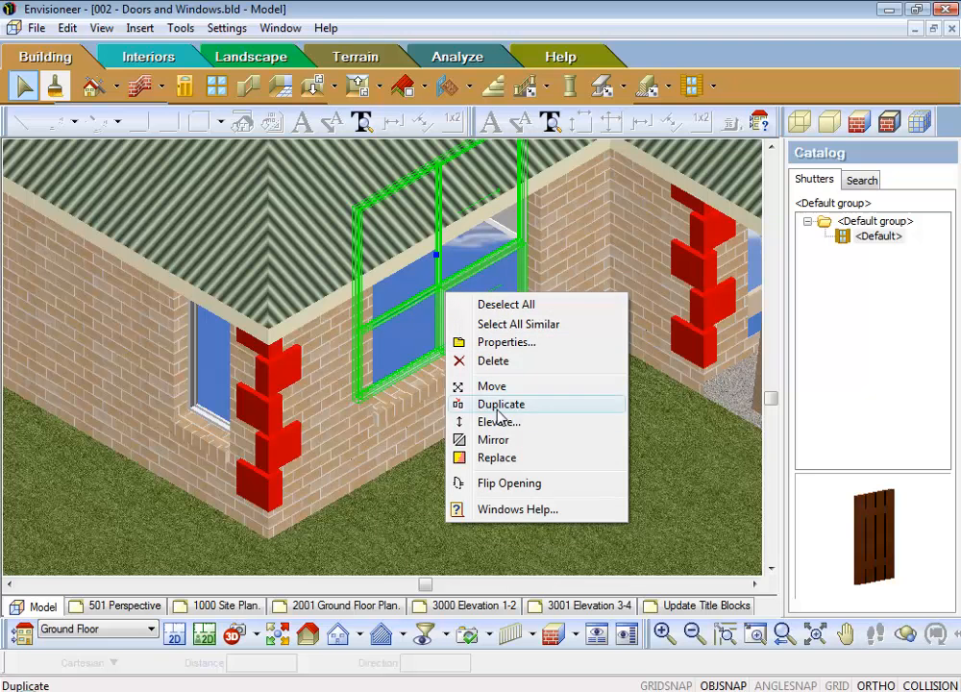
Untick Display Lowlite in the sliding window's properties and return to the floor plan.
click(508, 343)
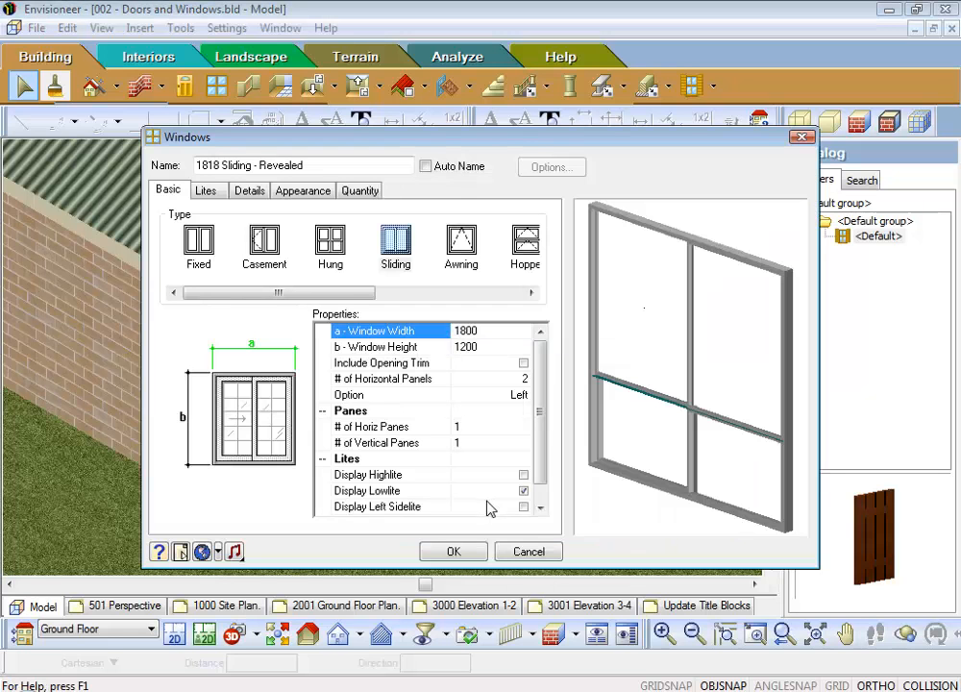
mouse_move(507, 467)
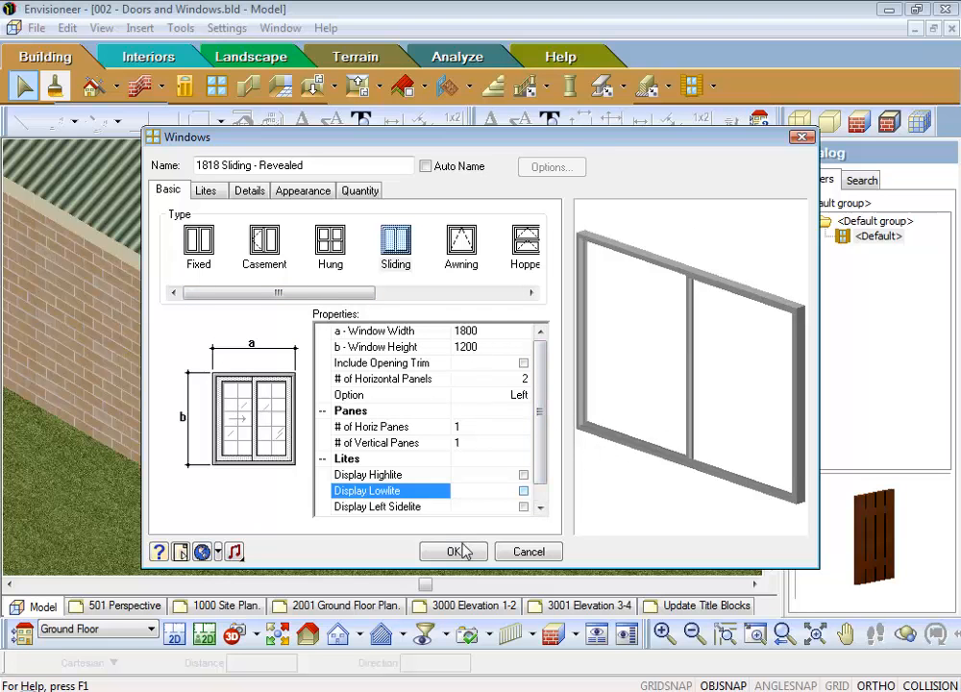
click(454, 550)
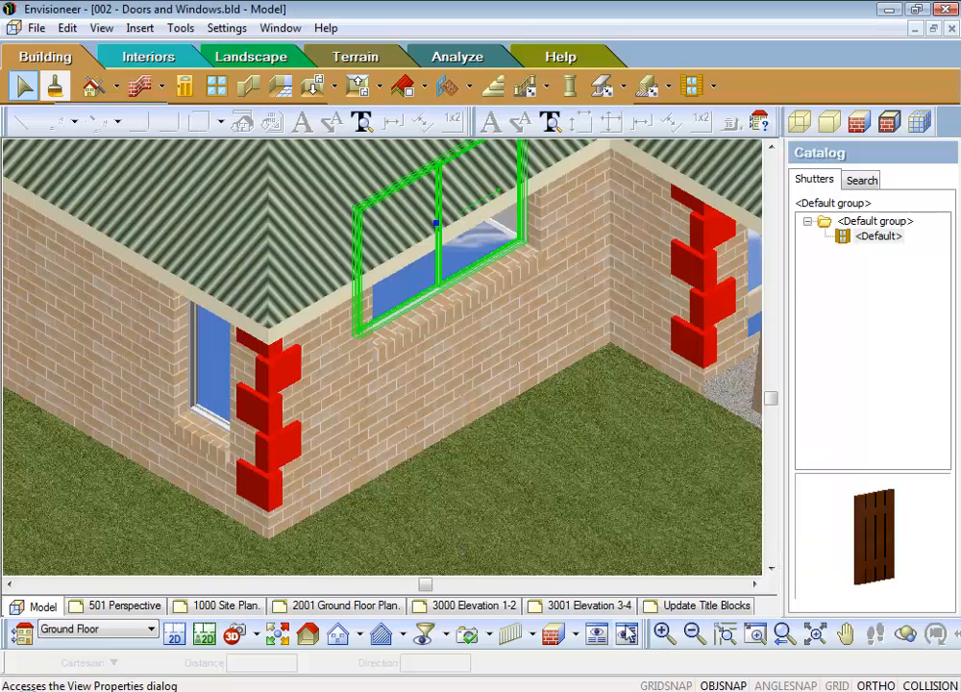
click(816, 632)
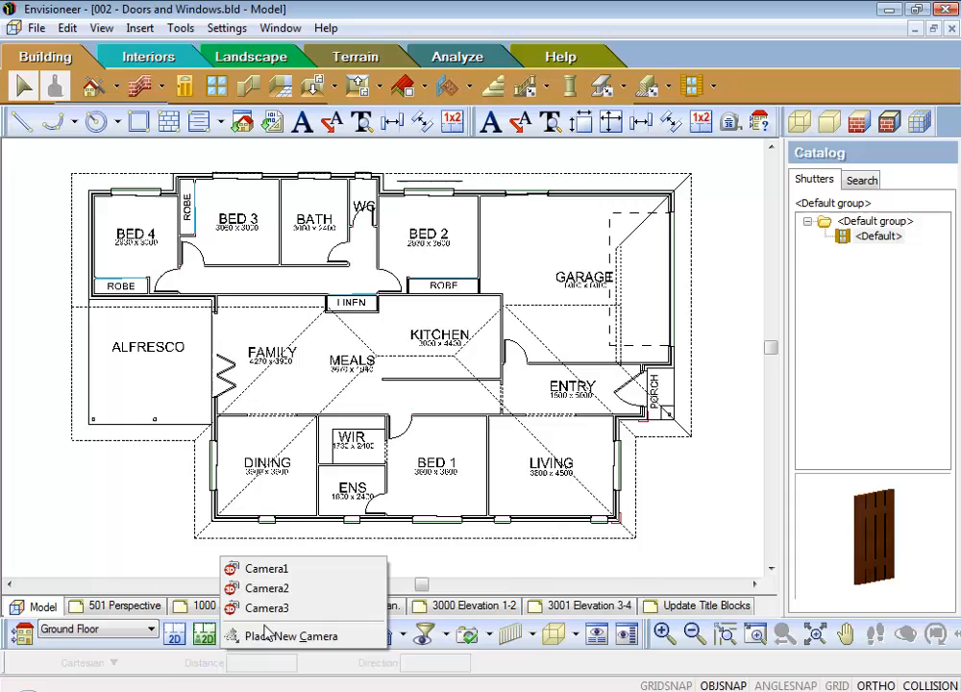
Place a camera facing the window and attach shutters on Both sides of the sliding window.
click(296, 637)
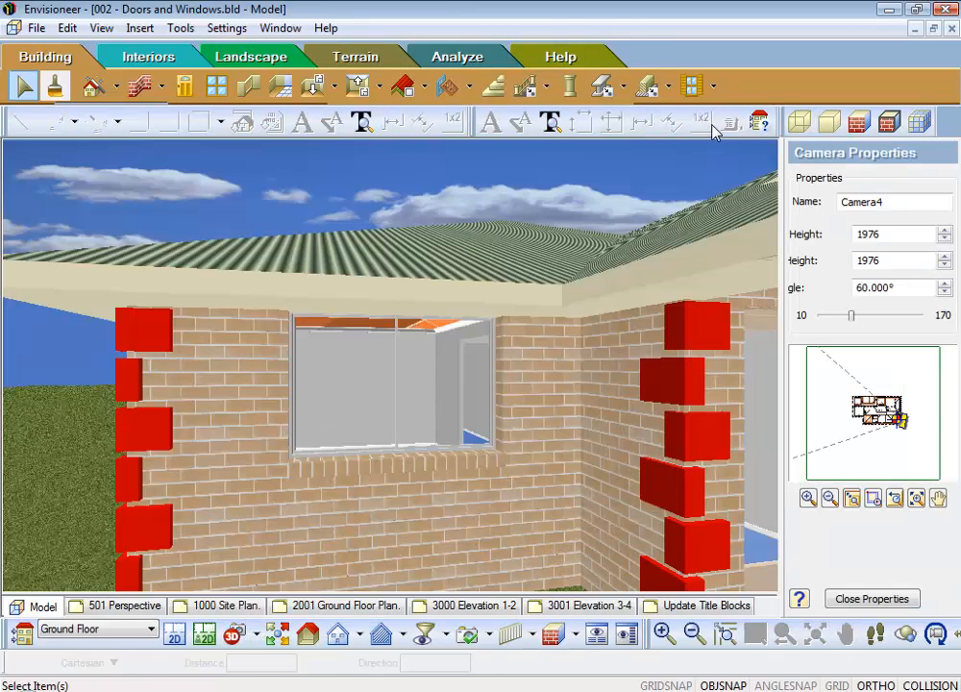
click(690, 84)
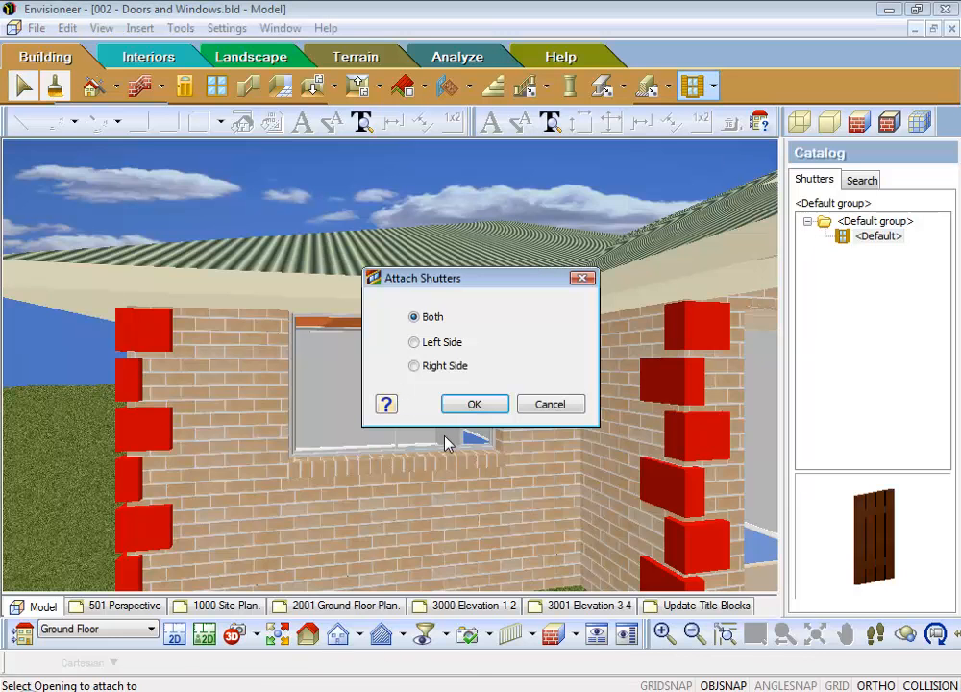
click(473, 404)
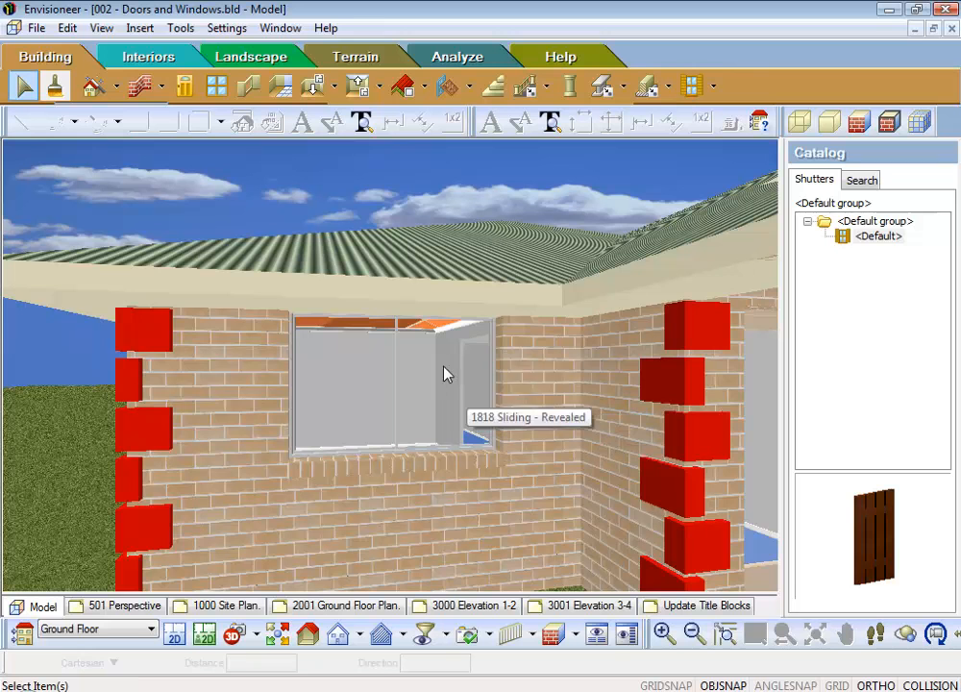
mouse_move(500, 416)
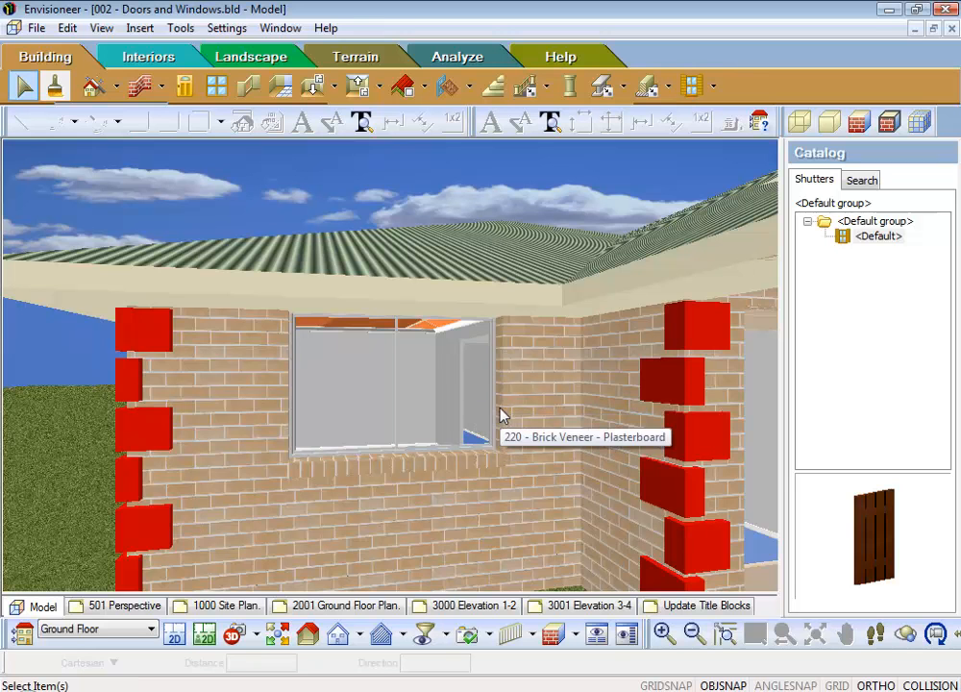
mouse_move(400, 375)
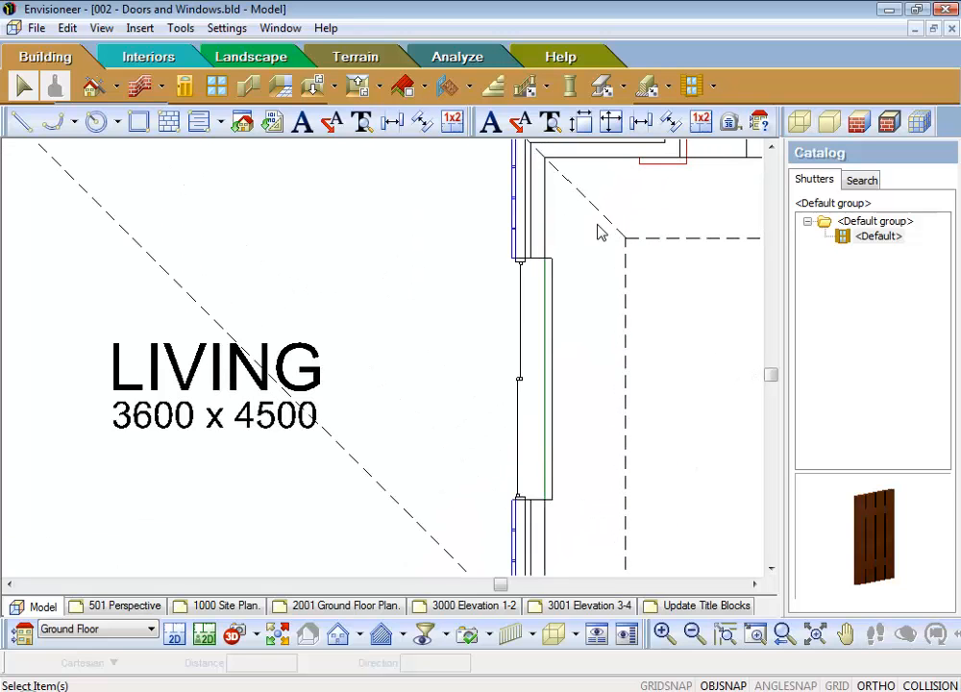
mouse_move(523, 269)
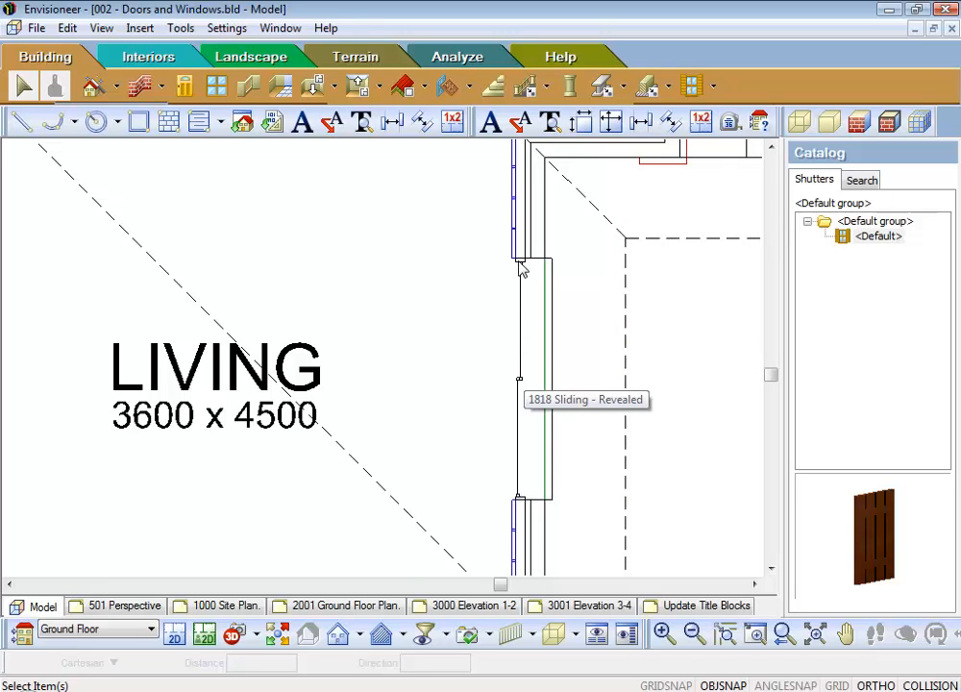
mouse_move(525, 303)
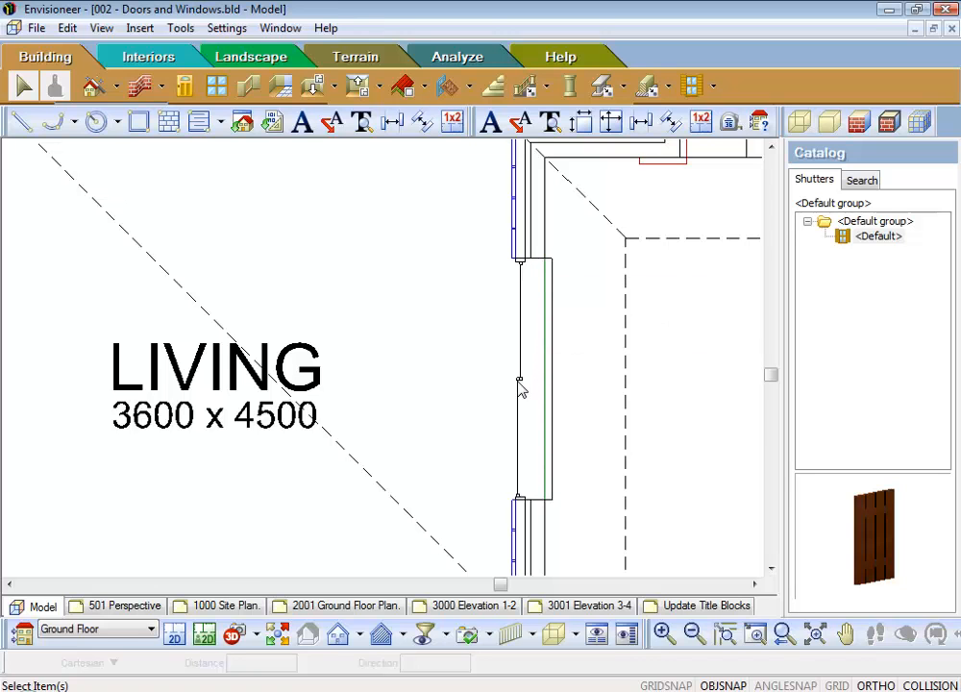
click(519, 381)
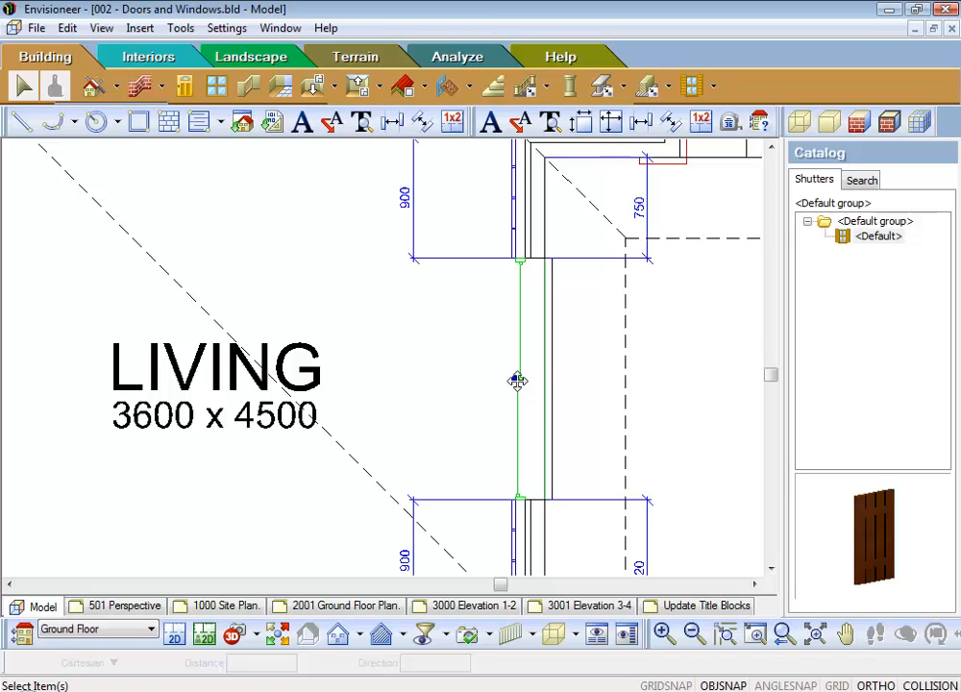
right_click(519, 381)
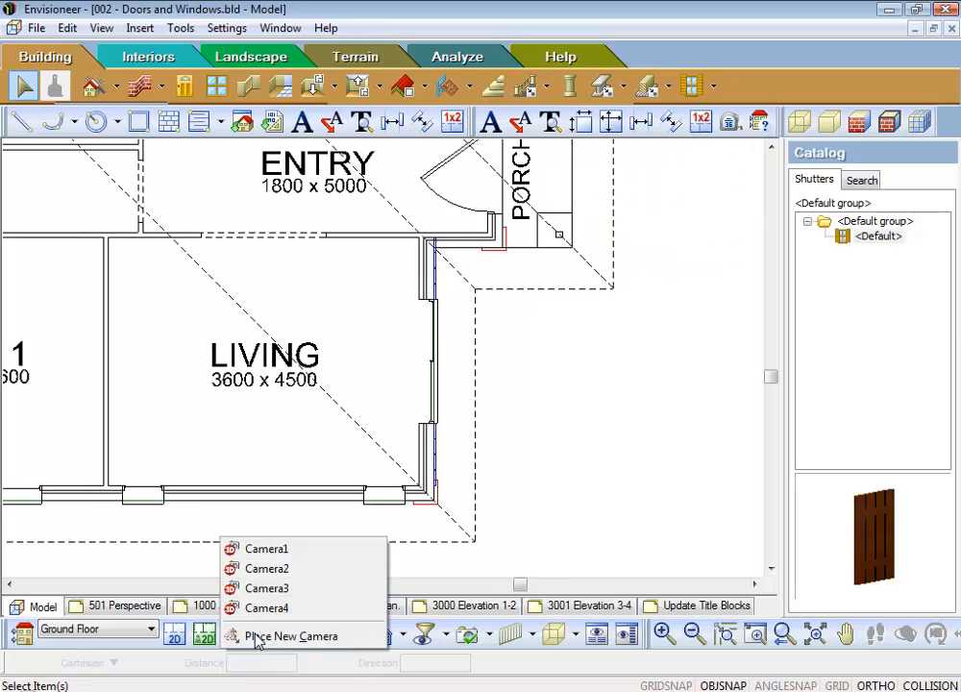
Place a new Camera5 view showing timber shutters on both sides of the window.
click(290, 634)
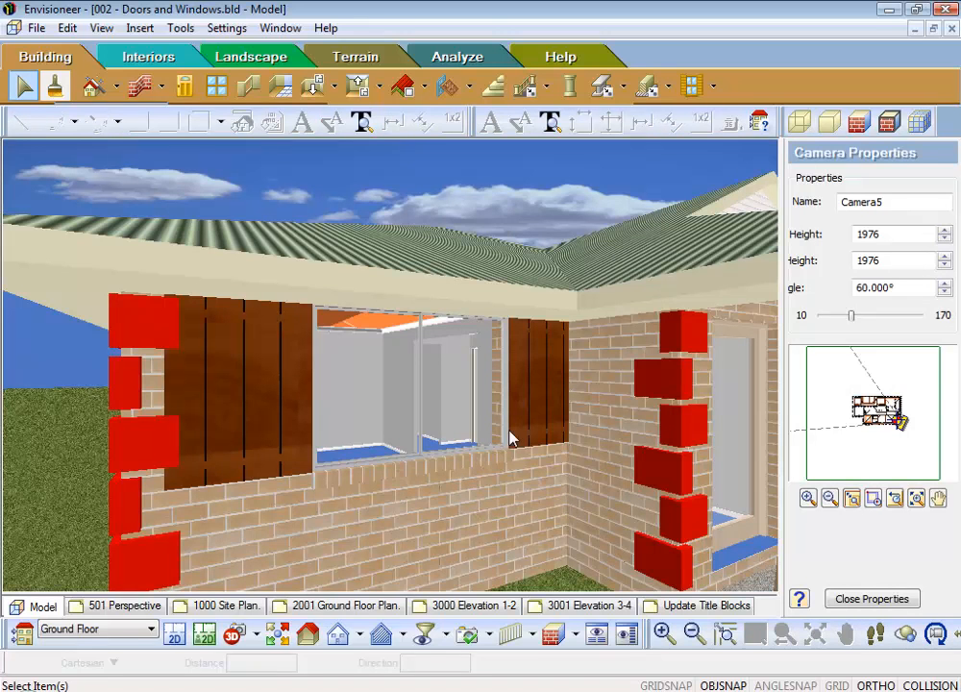
click(692, 86)
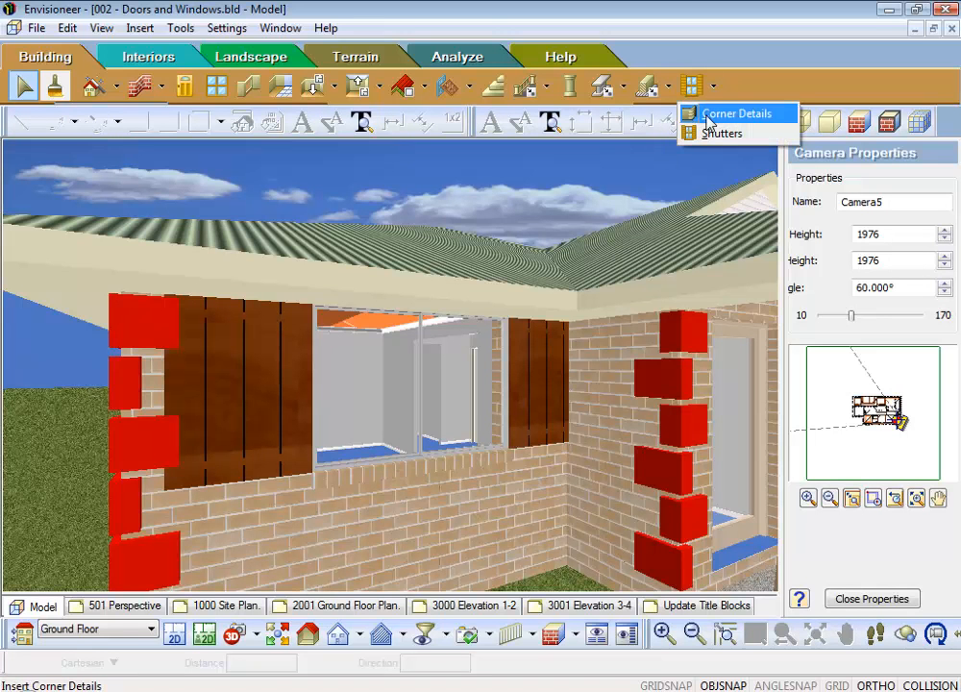
mouse_move(723, 135)
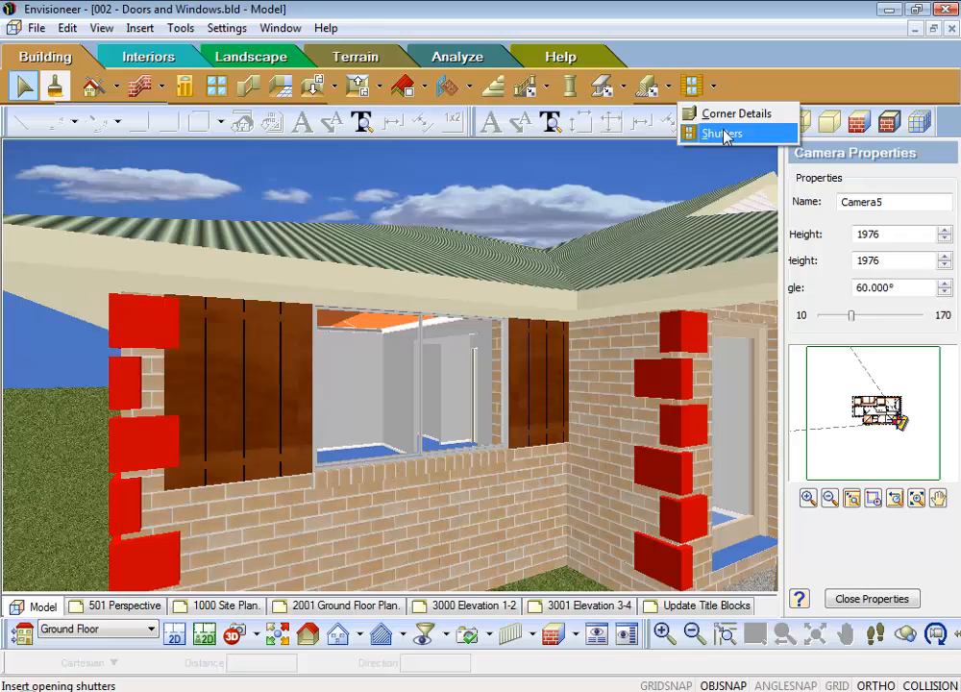